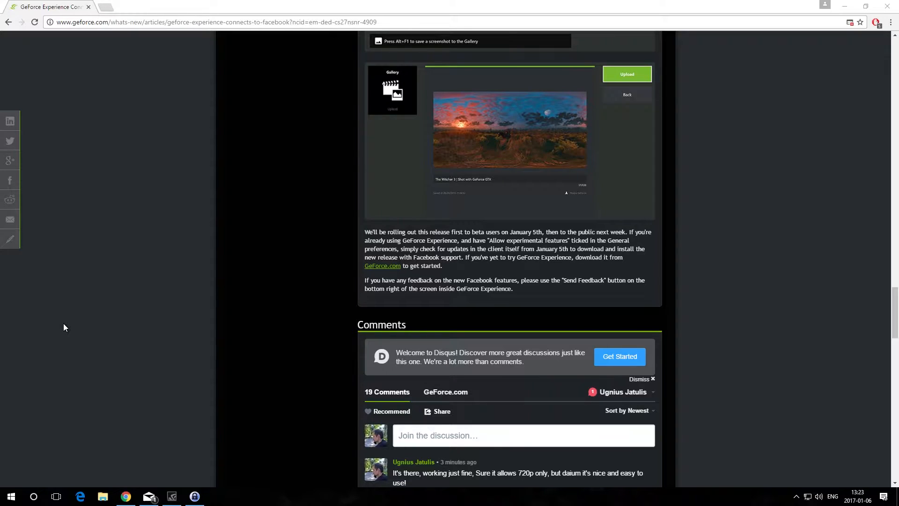
pyautogui.moveTo(142, 304)
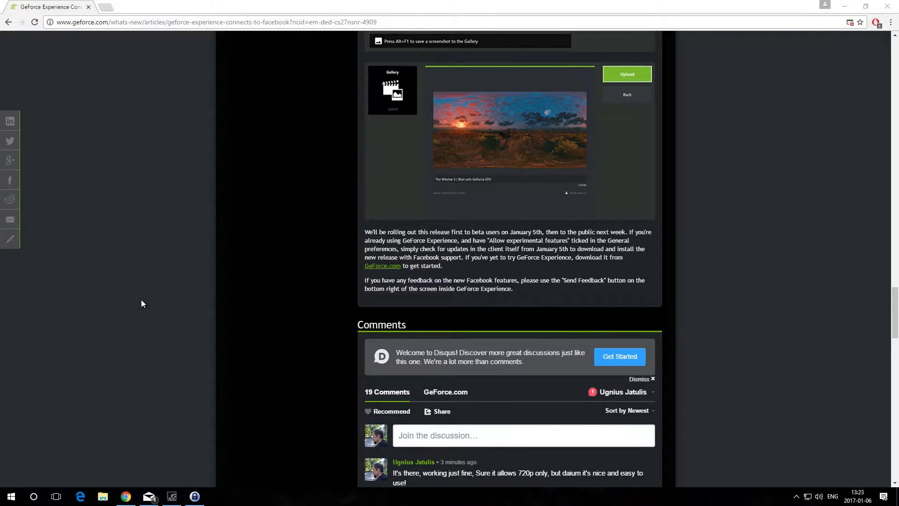
pyautogui.moveTo(151, 303)
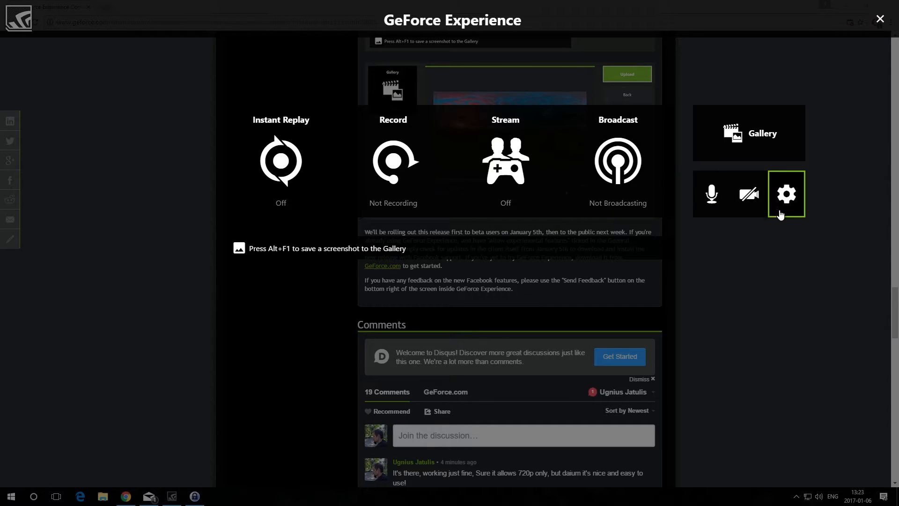
# - Confirm Facebook is connected and review the high-quality 720p broadcast settings in the overlay
pyautogui.click(786, 194)
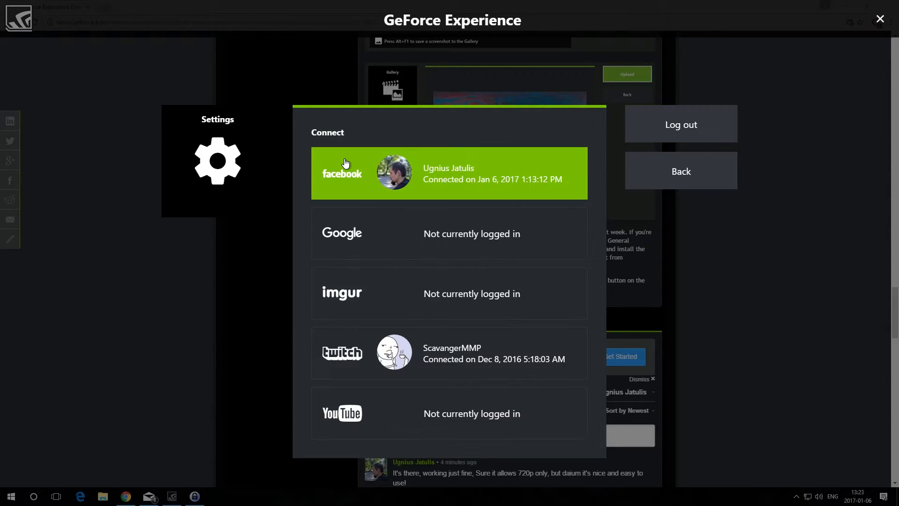
pyautogui.moveTo(343, 182)
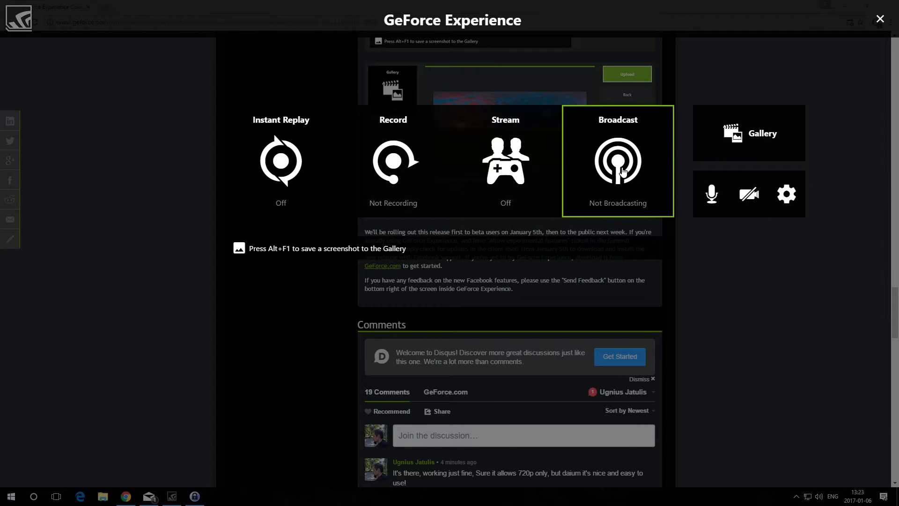
pyautogui.click(617, 160)
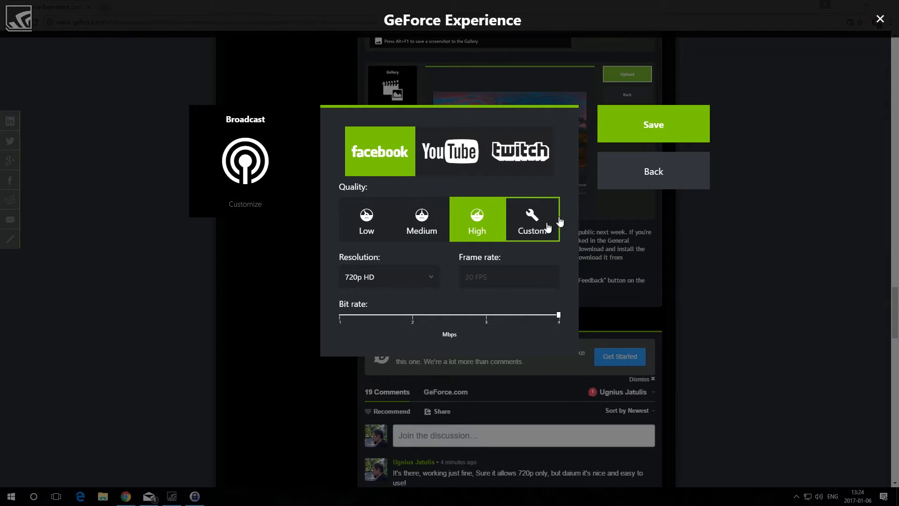
pyautogui.click(652, 170)
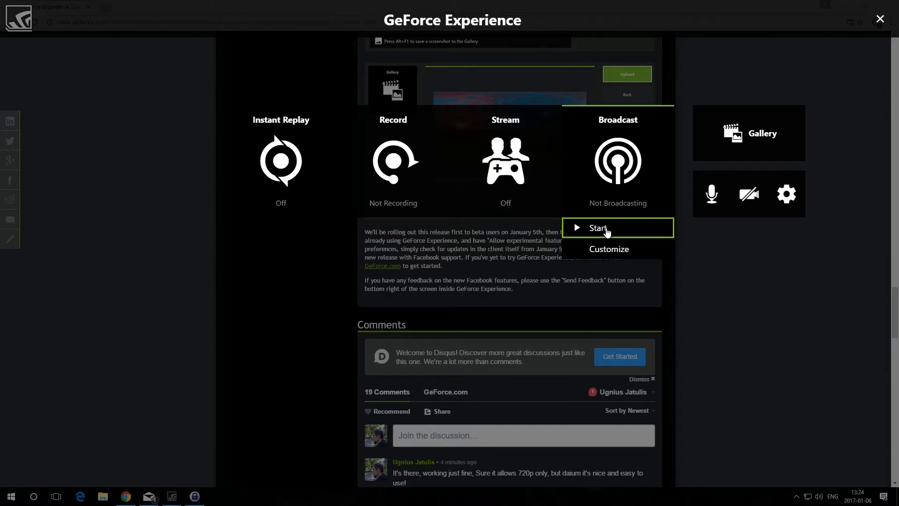
# - Set up a Facebook broadcast with the title 'Testing steam'
pyautogui.click(598, 227)
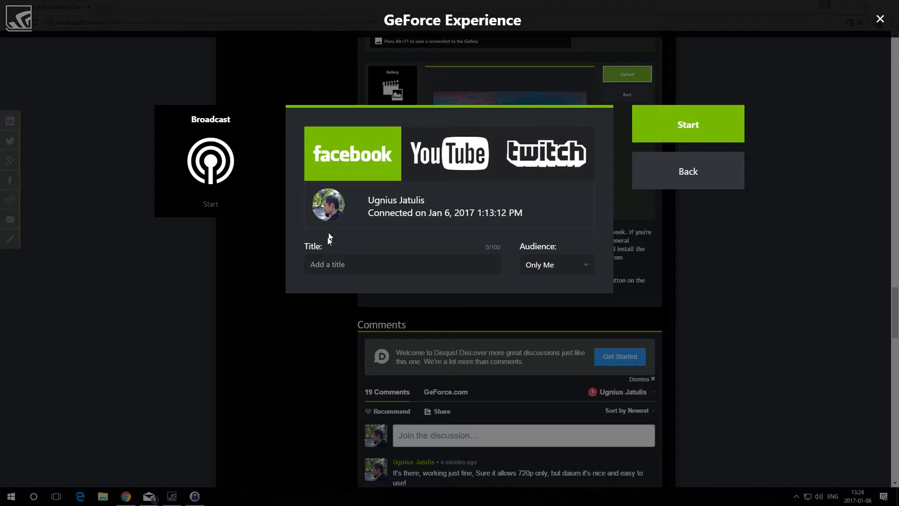
pyautogui.click(402, 264)
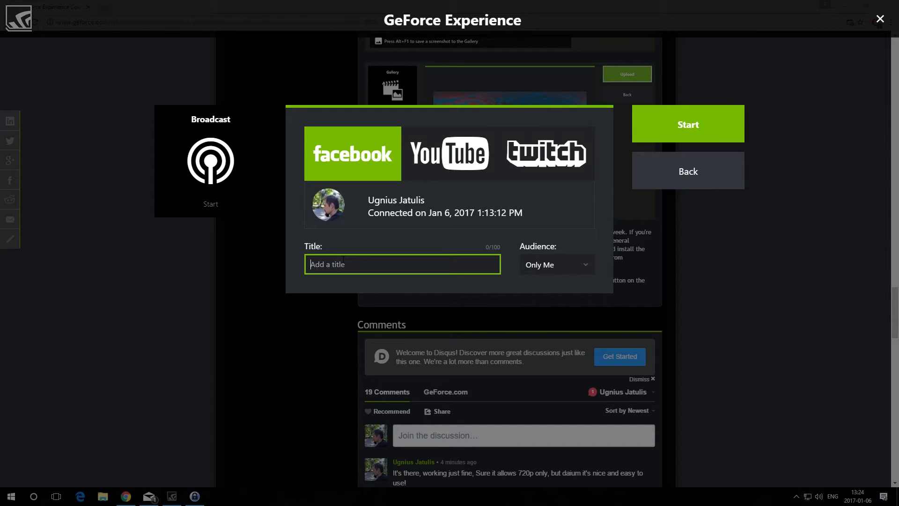
pyautogui.write('Testing steam')
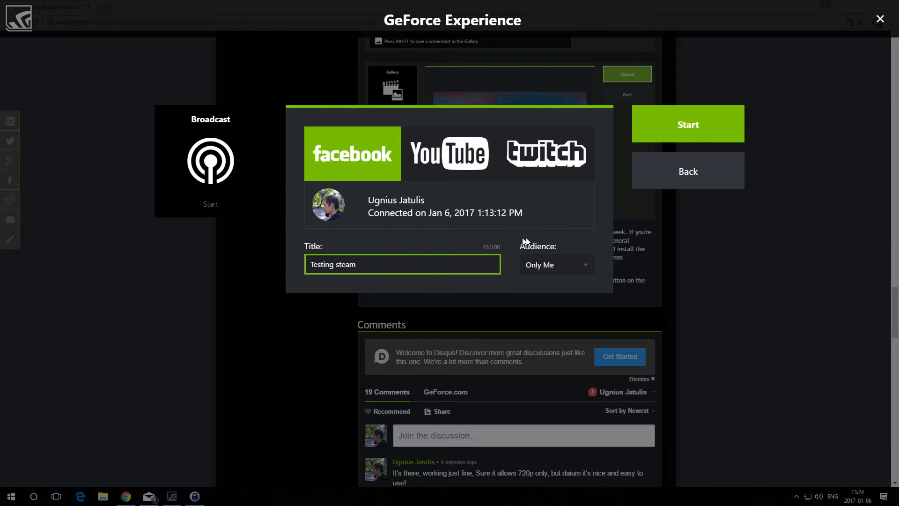
# - Set the audience to Public and start the live broadcast
pyautogui.click(555, 264)
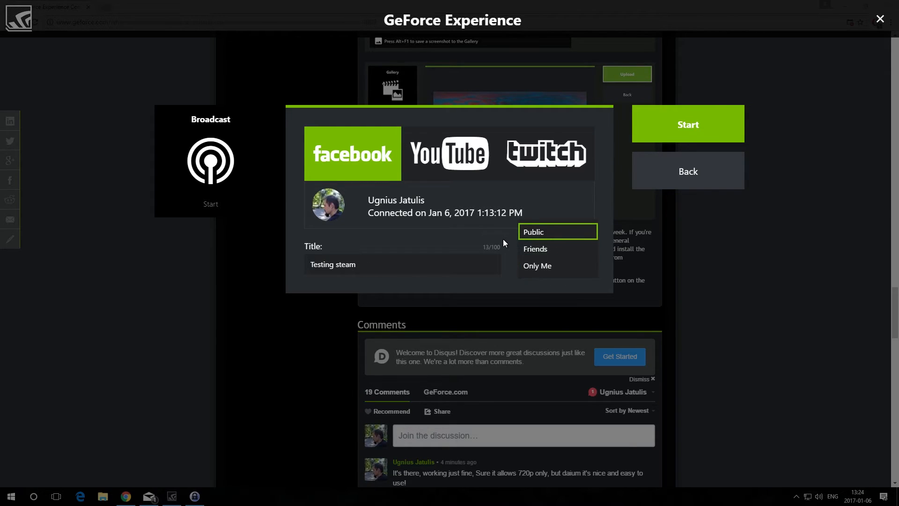
pyautogui.click(533, 231)
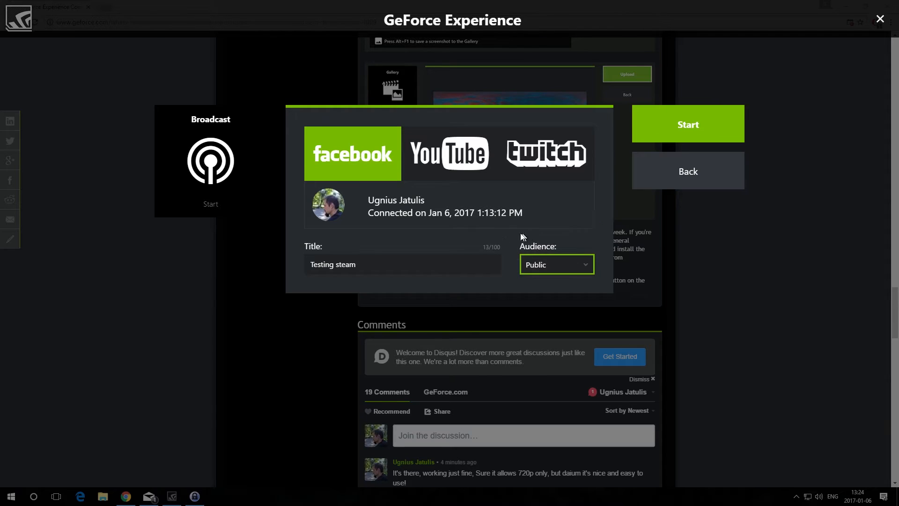
pyautogui.click(687, 124)
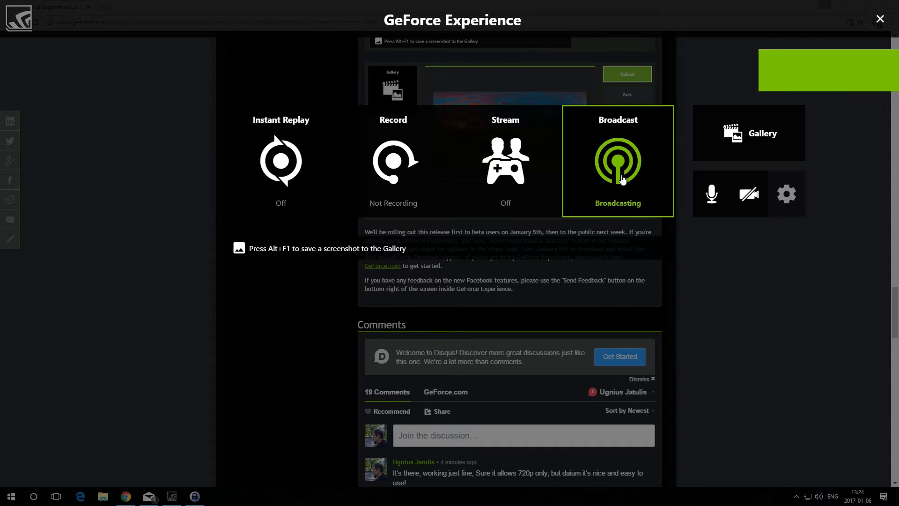
# - Close the overlay and load the user's own Facebook profile page in Chrome
pyautogui.click(617, 160)
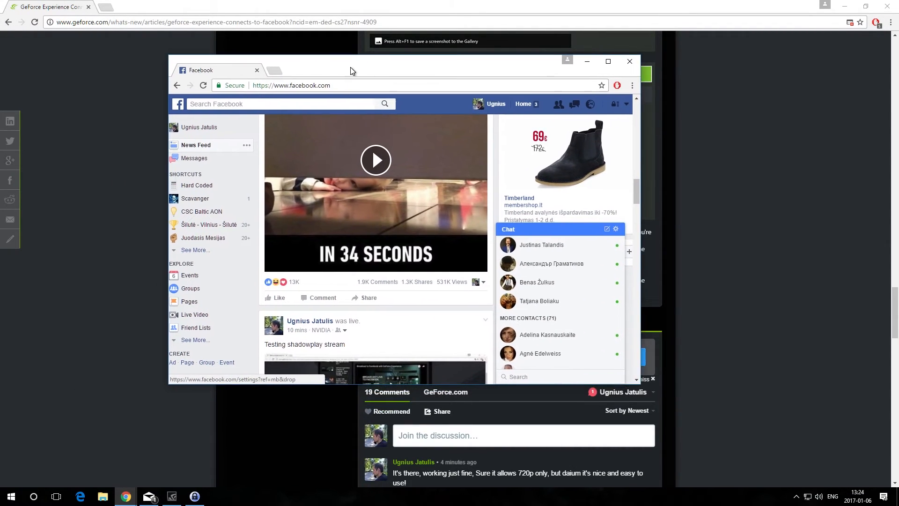
pyautogui.click(198, 126)
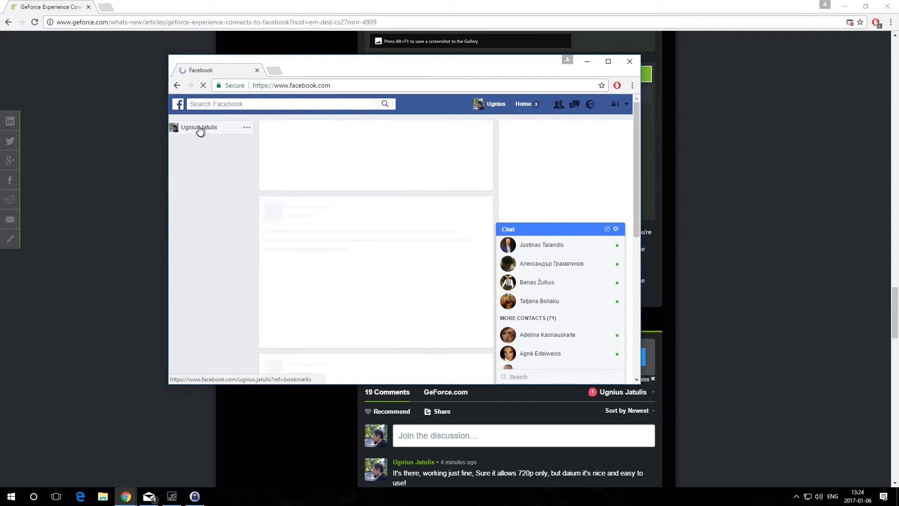